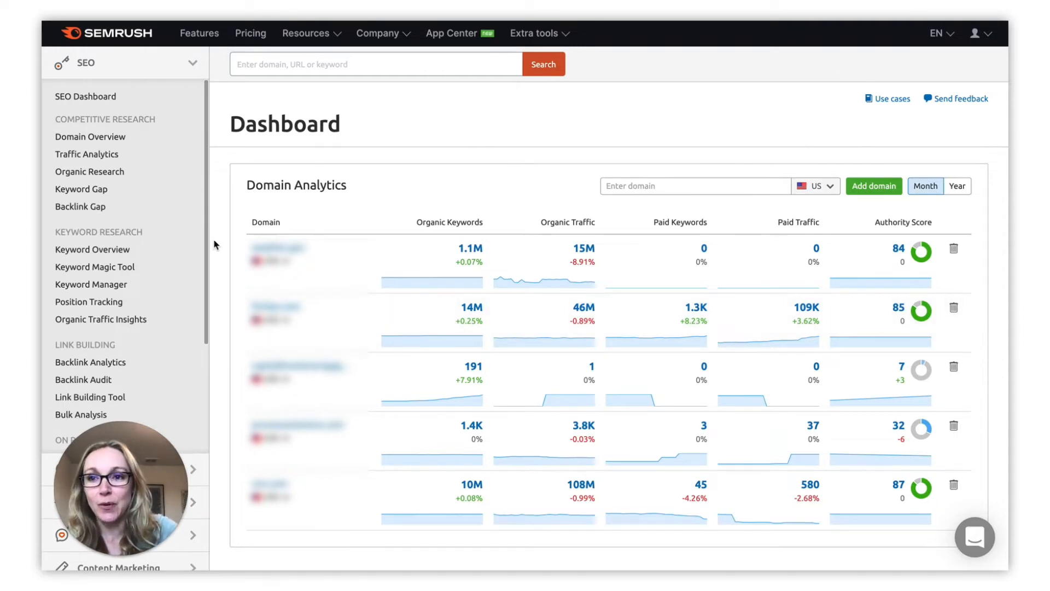
Open the My Projects page from Projects under Management in the sidebar.
{"action": "scroll", "scroll_direction": "down", "scroll_amount": 3}
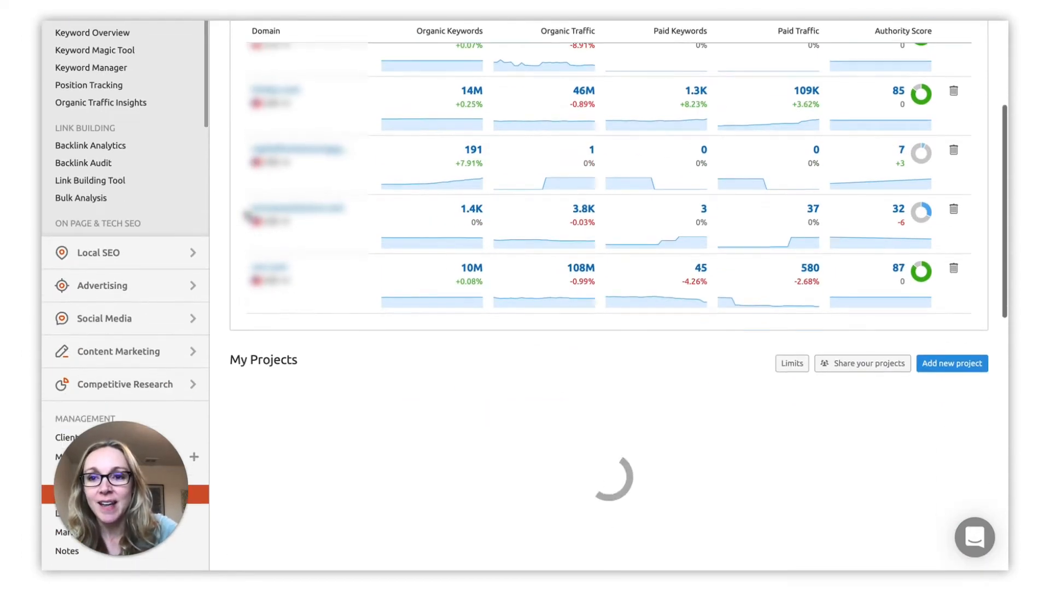
{"action": "left_click", "coordinate": [71, 298]}
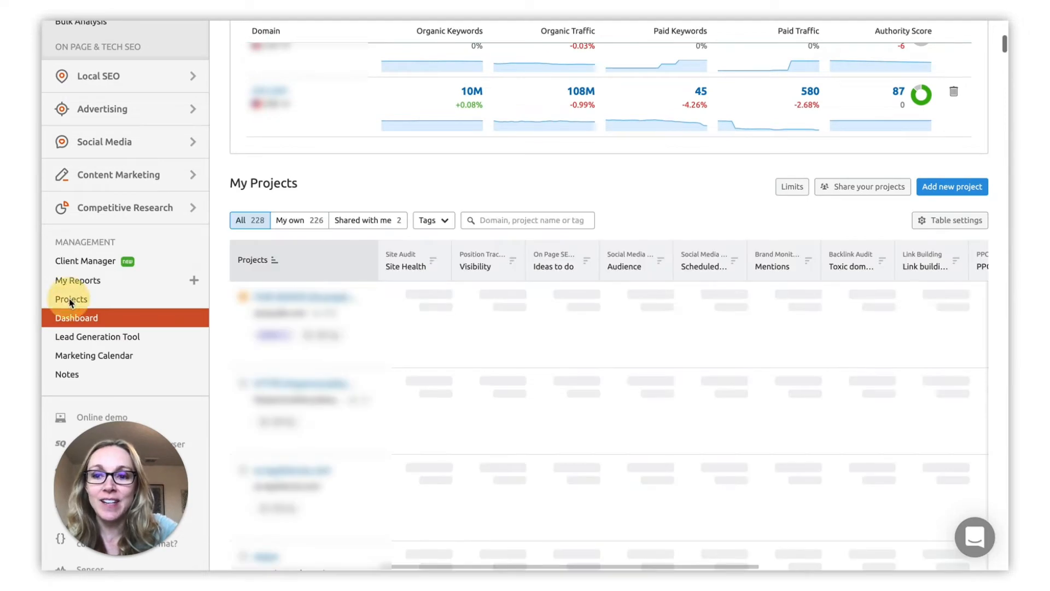
{"action": "left_click", "coordinate": [72, 298]}
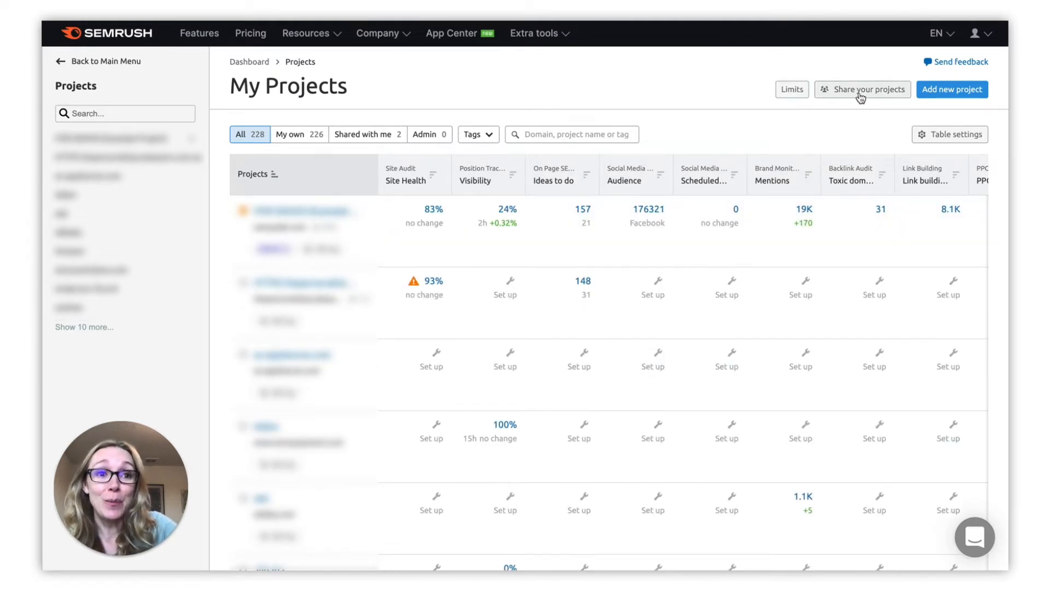
Share a project with two people and show the Can edit and Read-only permission options.
{"action": "left_click", "coordinate": [861, 89]}
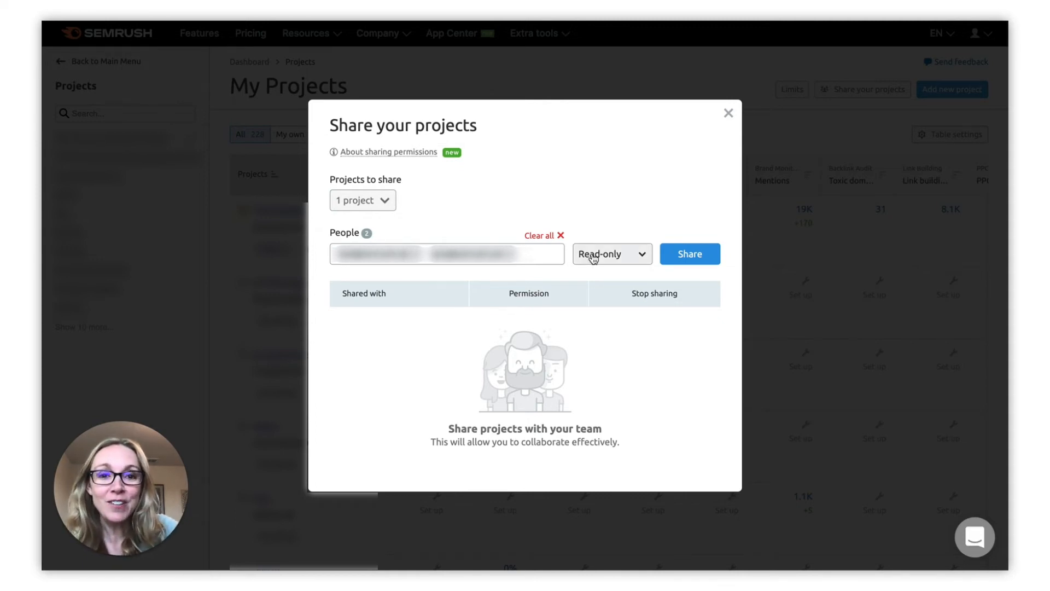
{"action": "left_click", "coordinate": [610, 253]}
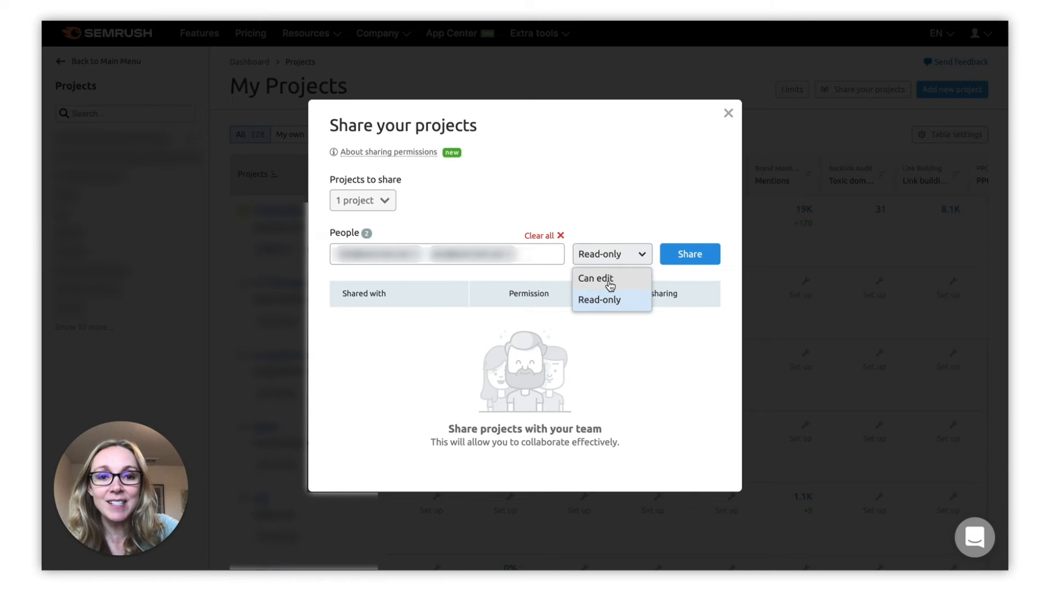